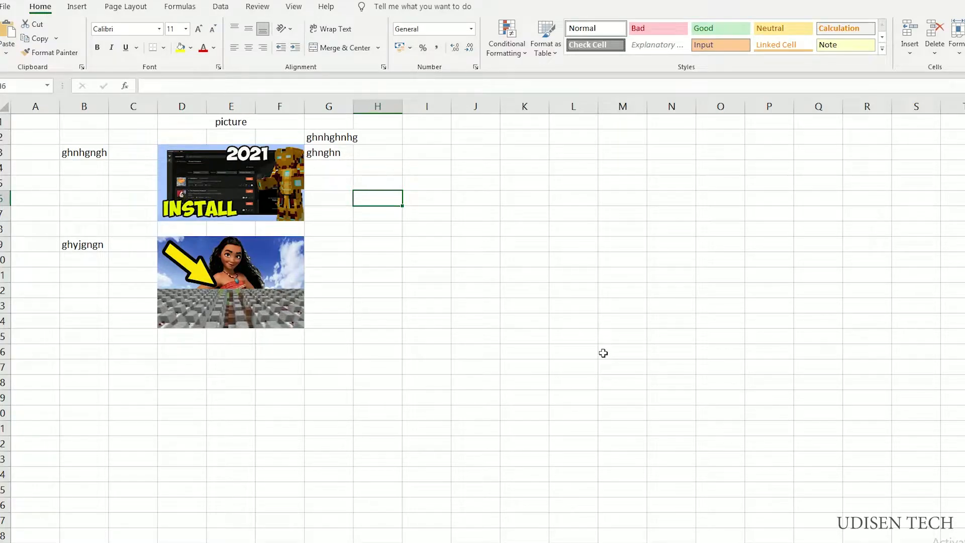
pyautogui.moveTo(600, 349)
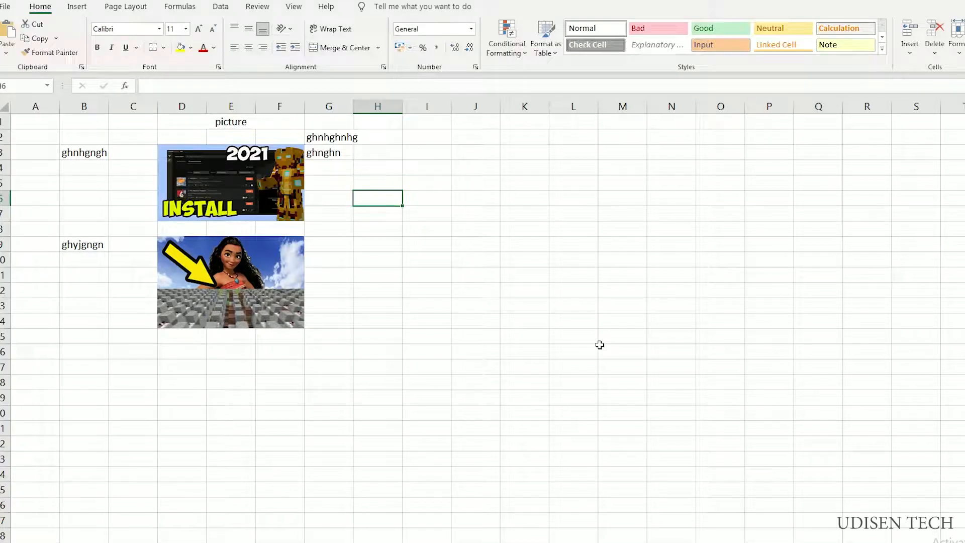
# Select the oversized INSTALL 2021 picture on the worksheet.
pyautogui.click(230, 182)
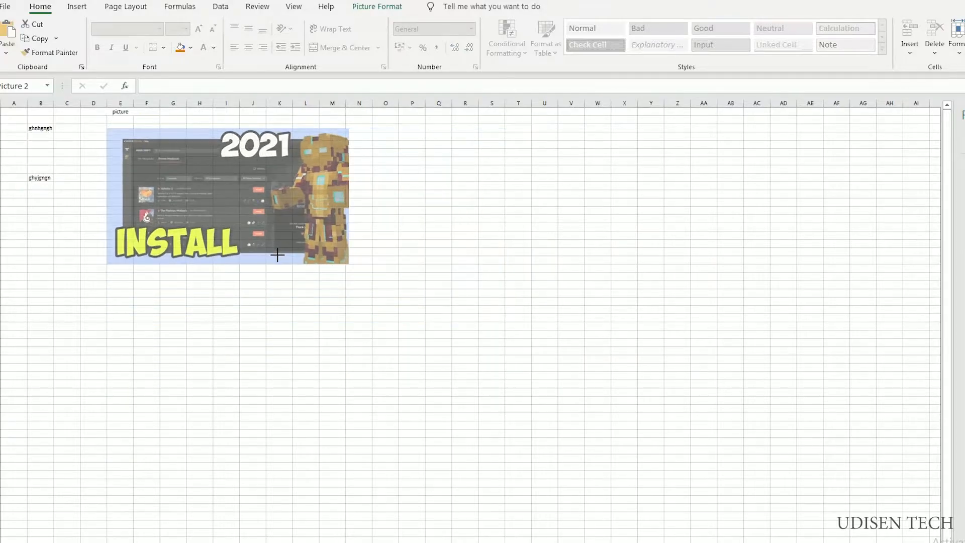
# Shrink the INSTALL 2021 picture to about half size, roughly D3:G8, and bring up its formatting options.
pyautogui.moveTo(348, 265); pyautogui.dragTo(246, 207)
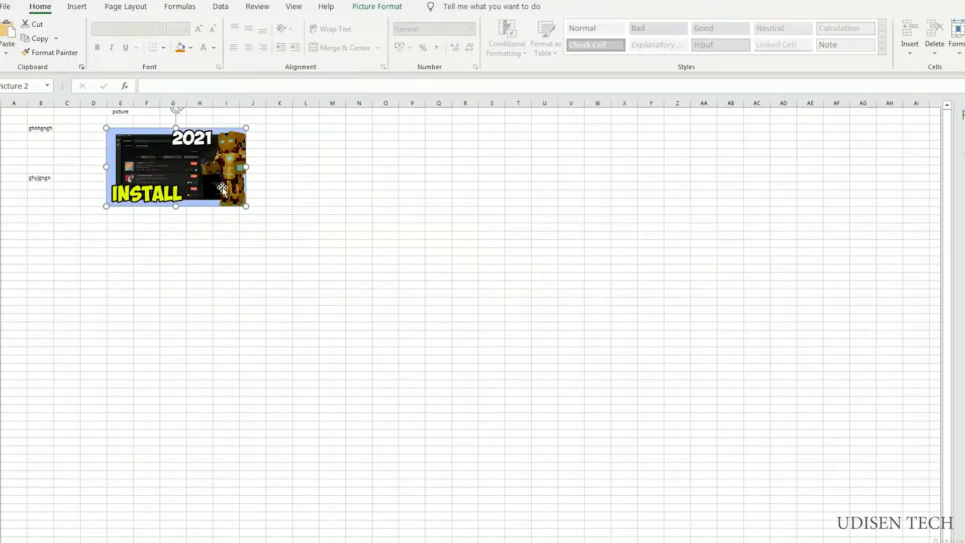
pyautogui.rightClick(199, 171)
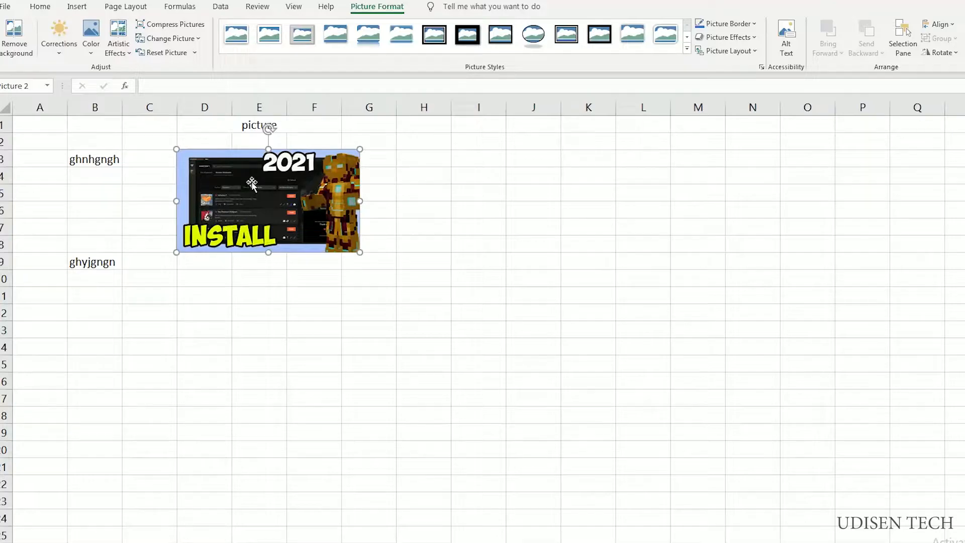
pyautogui.moveTo(940, 32)
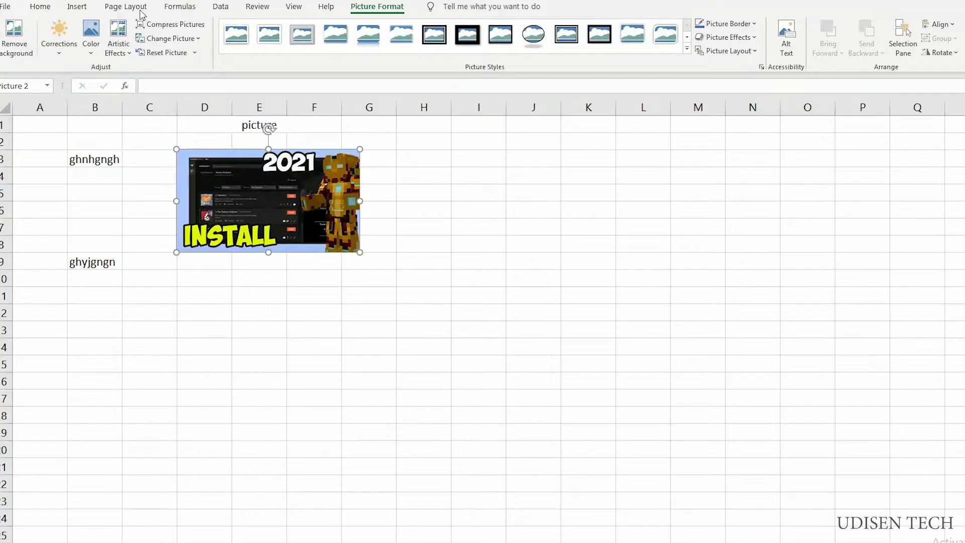
# Turn on Snap to Grid from Picture Format > Align so the picture lands on D2:F7 cell borders.
pyautogui.click(126, 7)
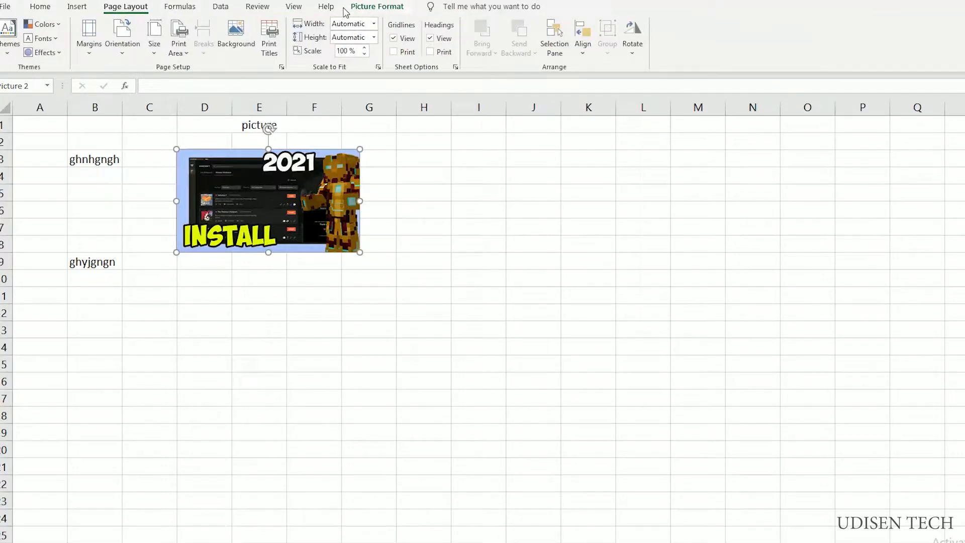
pyautogui.click(377, 7)
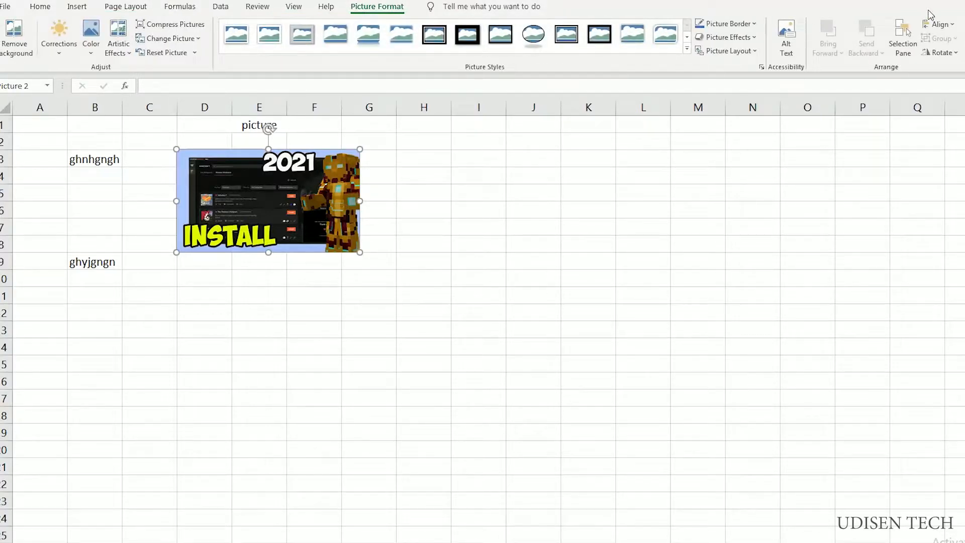
pyautogui.click(937, 23)
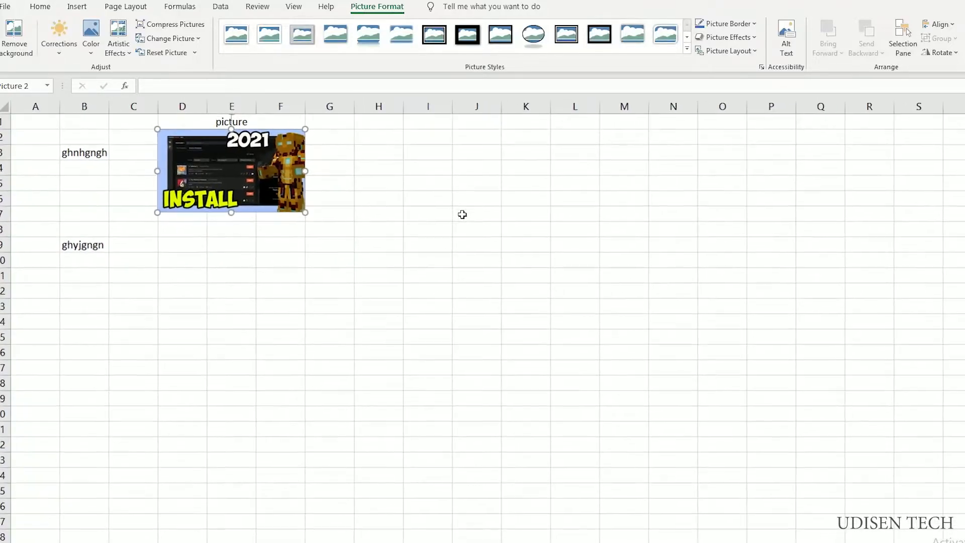
# Enter the text 'ghnghn' in cell G3 beside the picture.
pyautogui.click(280, 232)
pyautogui.write('ghnhghnh')
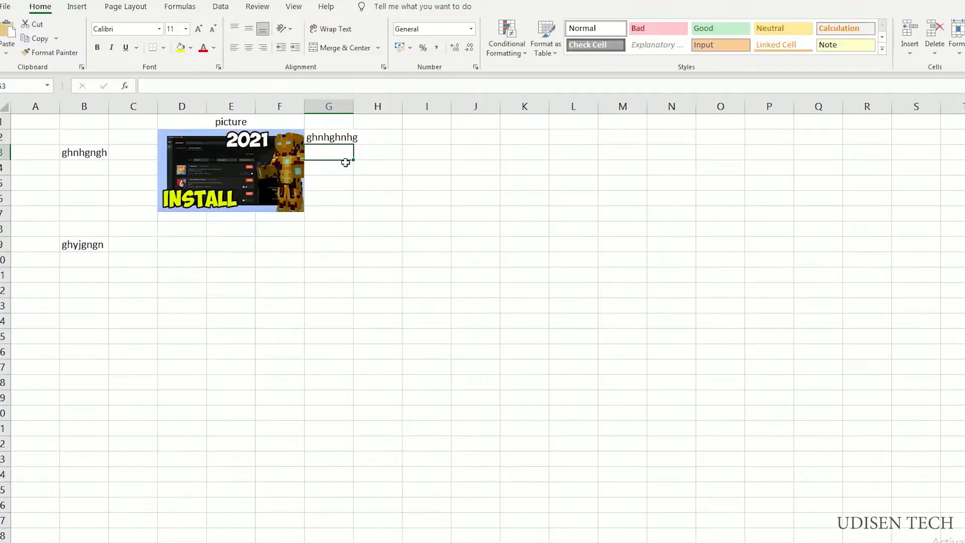
pyautogui.write('ghnghn')
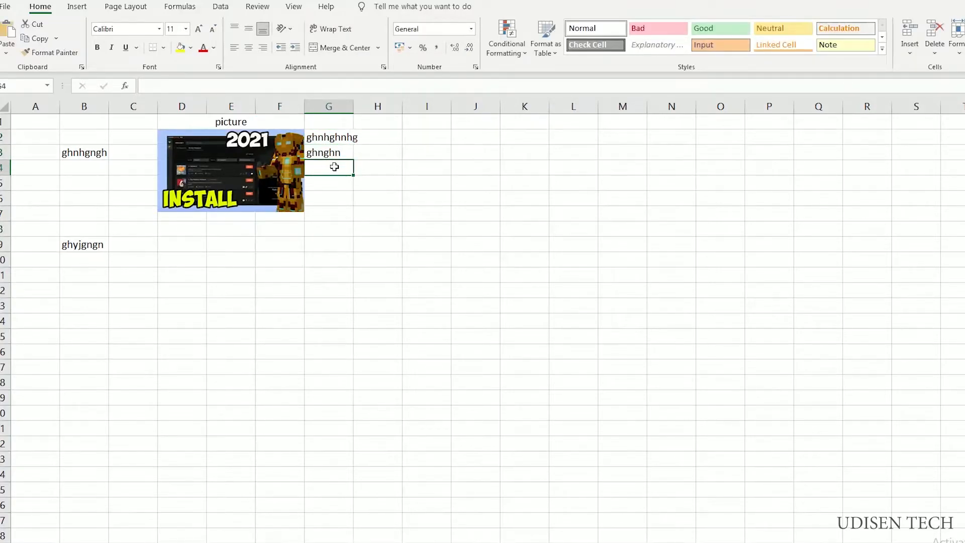
# Snap the INSTALL picture into cells D3 through F7 and deselect it.
pyautogui.click(232, 172)
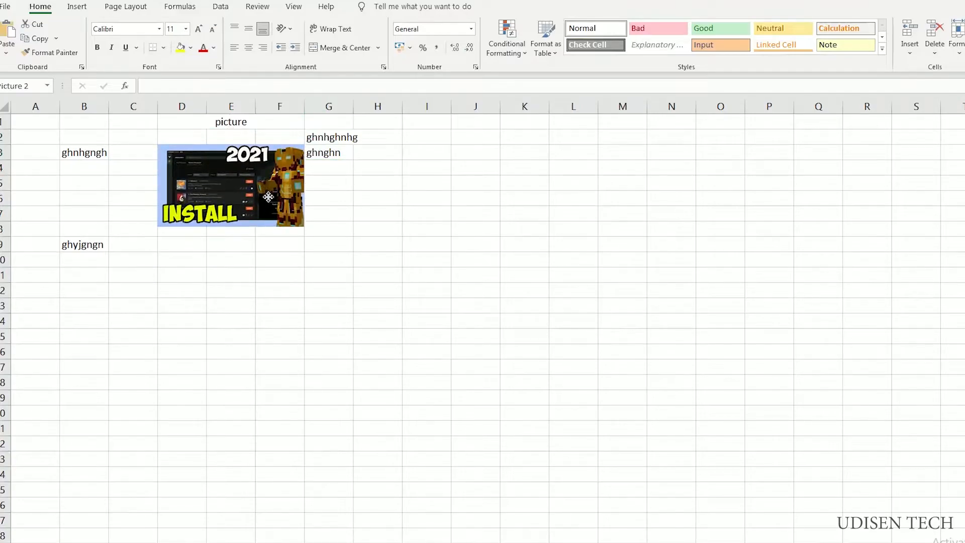
pyautogui.click(232, 185)
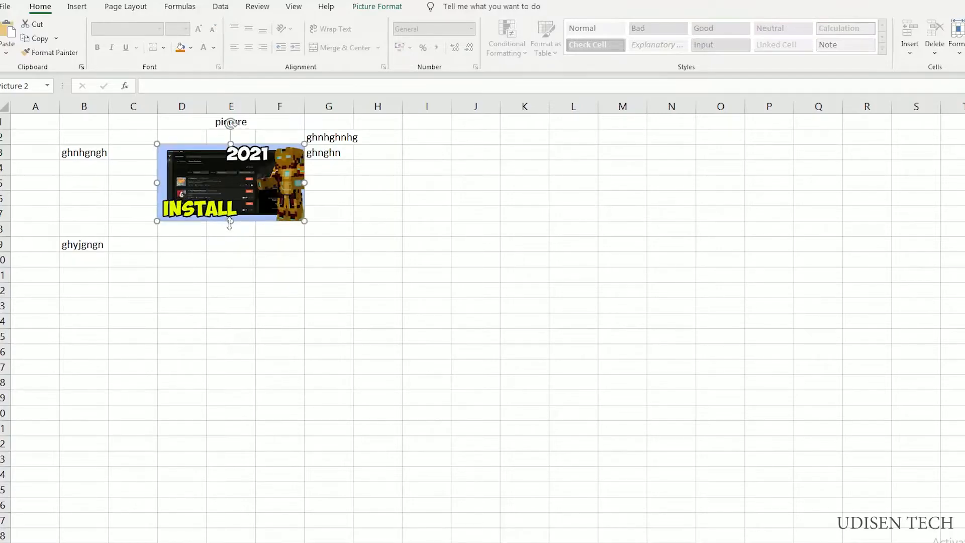
pyautogui.click(328, 212)
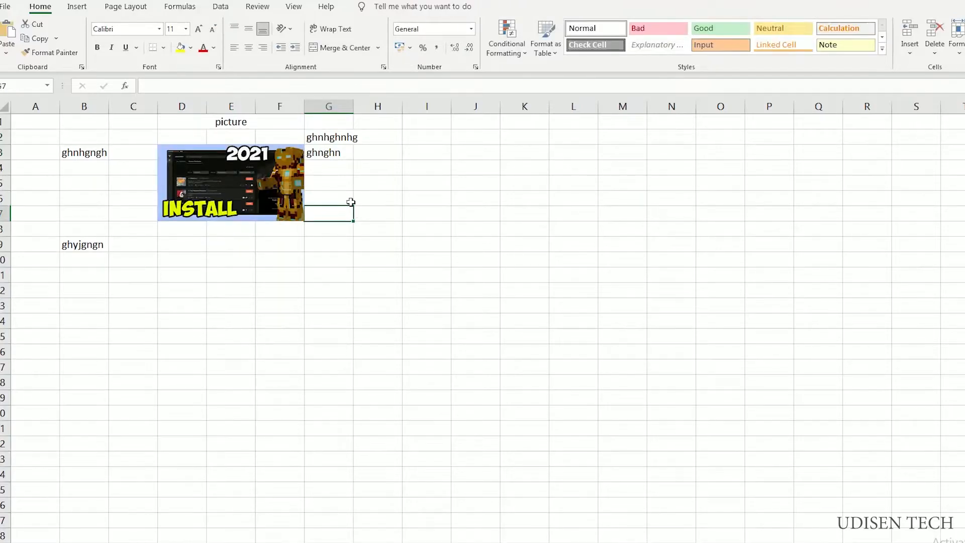
pyautogui.click(77, 7)
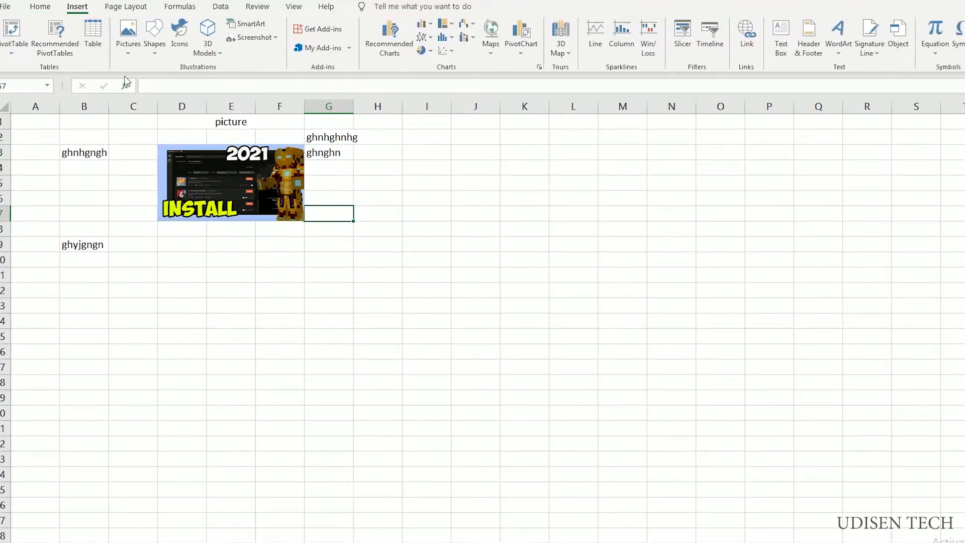
# Insert the girl-with-yellow-arrow picture from This Device and shrink it to about G3:J8 beside the first picture.
pyautogui.click(127, 35)
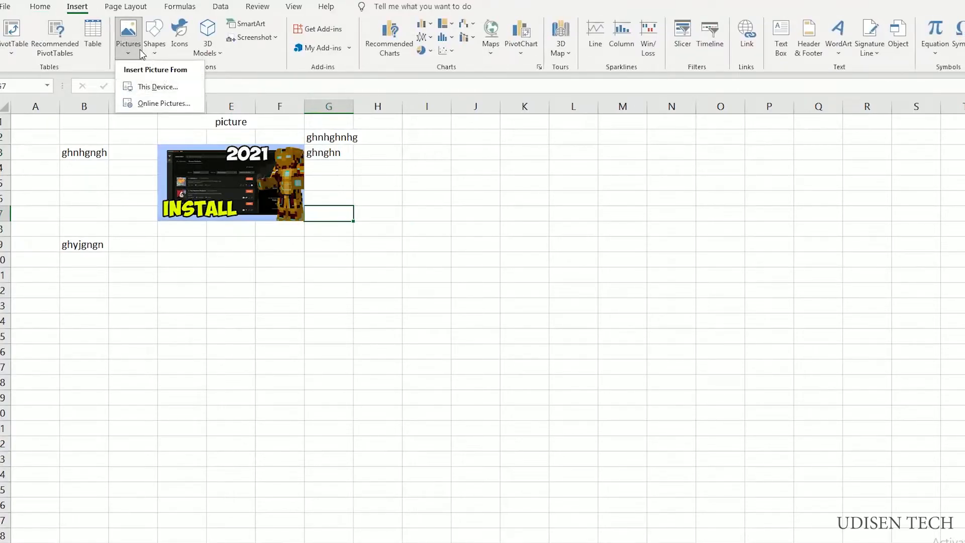
pyautogui.click(158, 86)
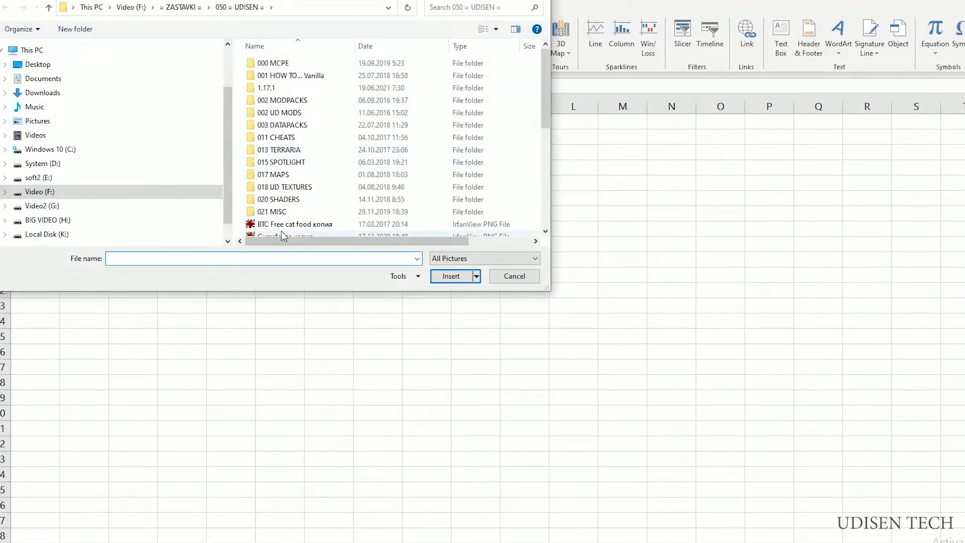
pyautogui.click(451, 276)
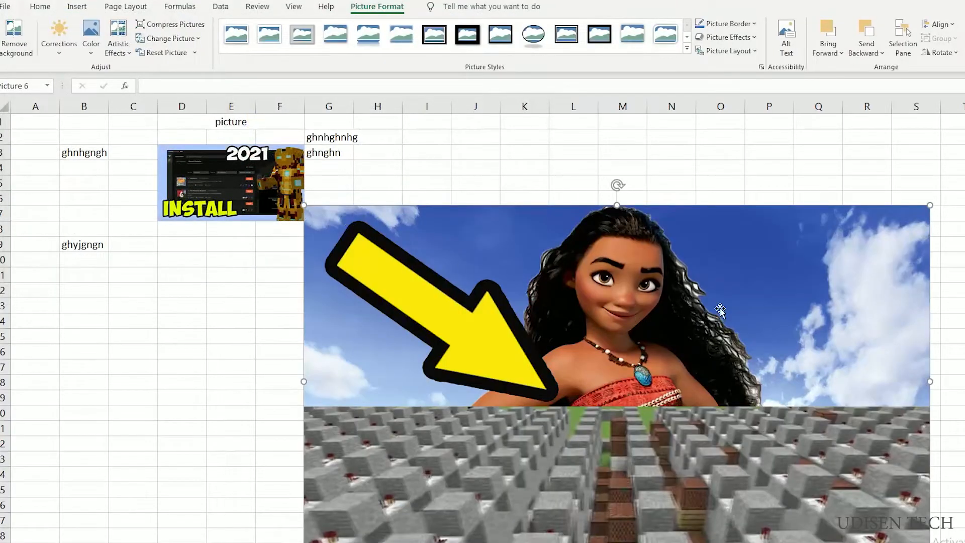
pyautogui.moveTo(720, 308); pyautogui.dragTo(874, 185)
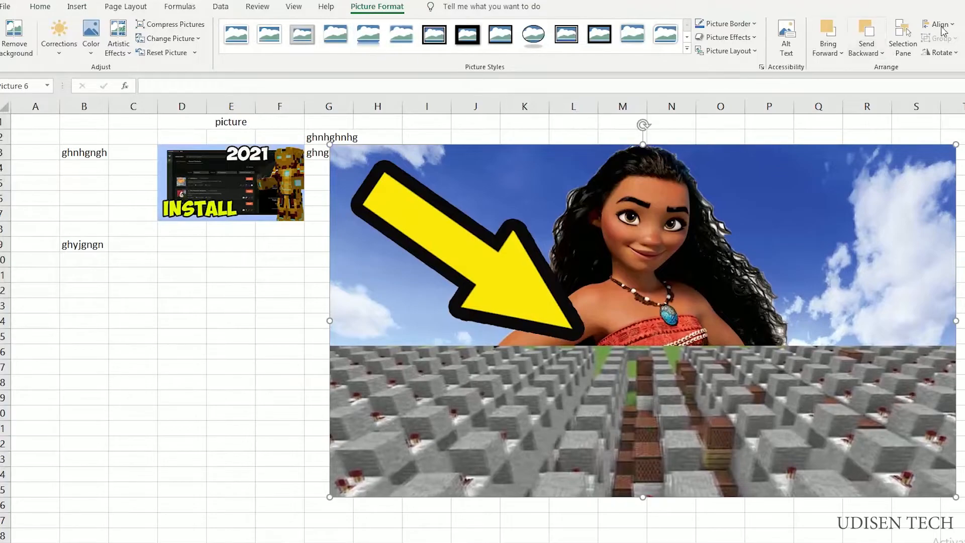
pyautogui.click(938, 23)
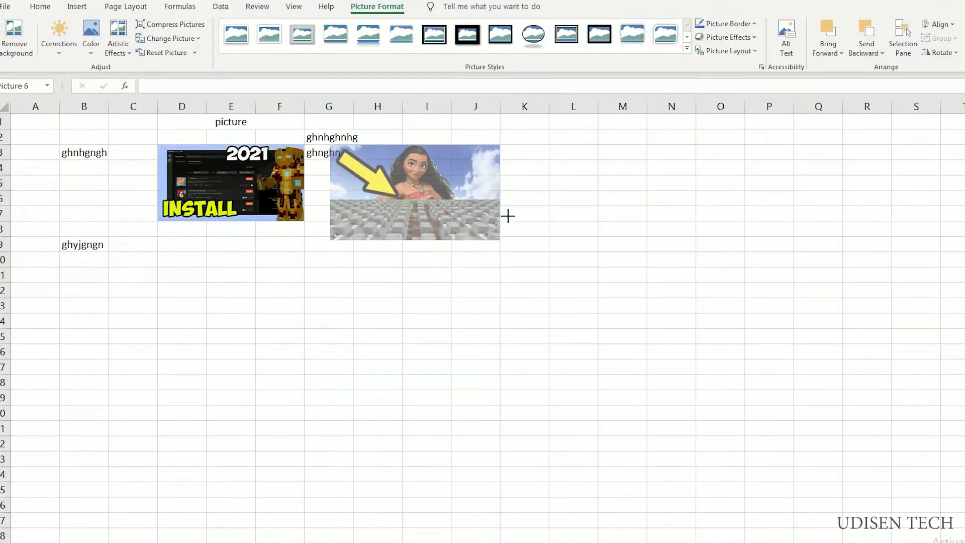
# Snap the second picture into D9:F14 directly below the INSTALL picture.
pyautogui.moveTo(414, 192); pyautogui.dragTo(242, 283)
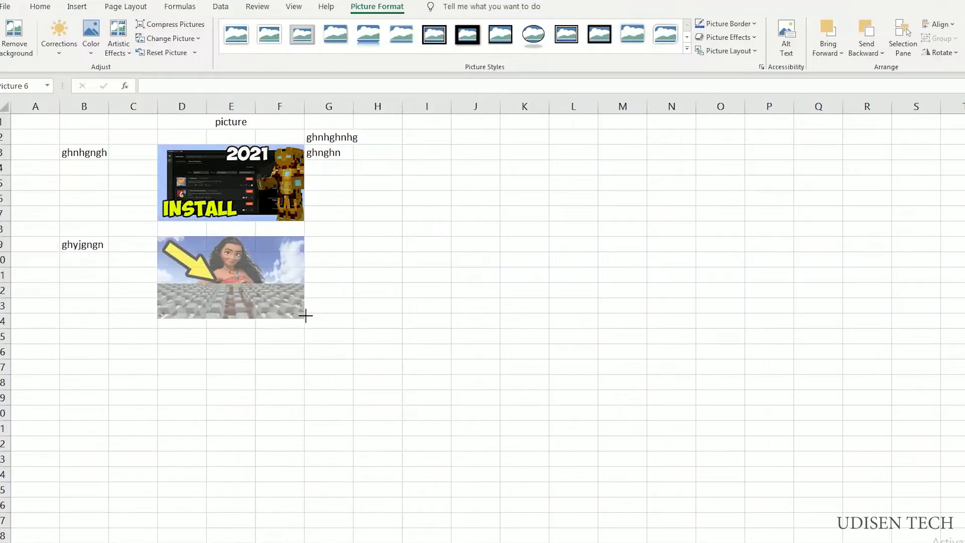
pyautogui.click(230, 278)
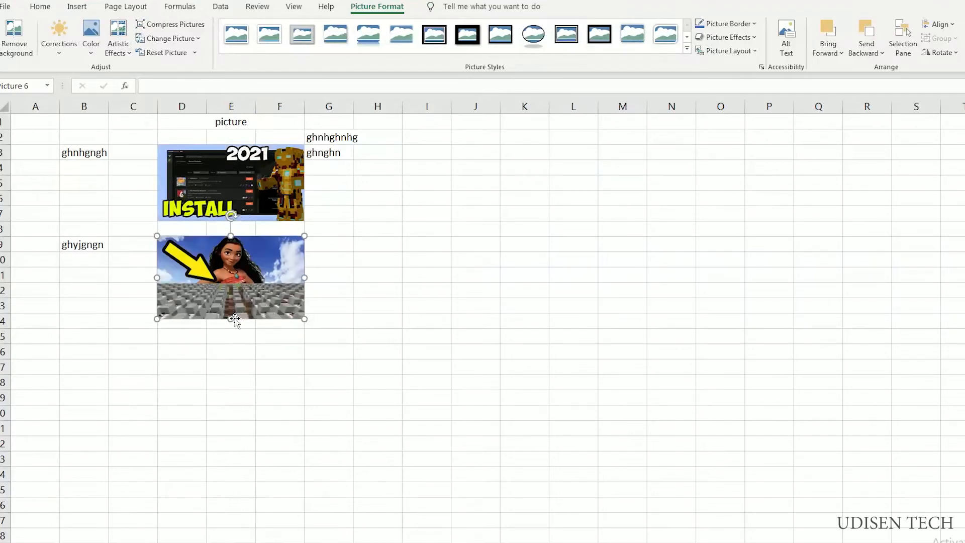
pyautogui.click(329, 258)
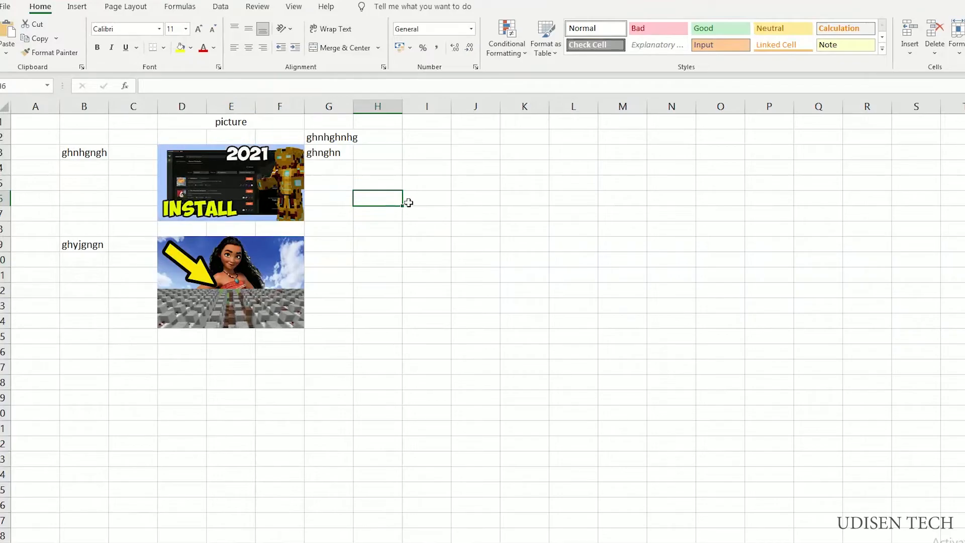
pyautogui.moveTo(410, 205)
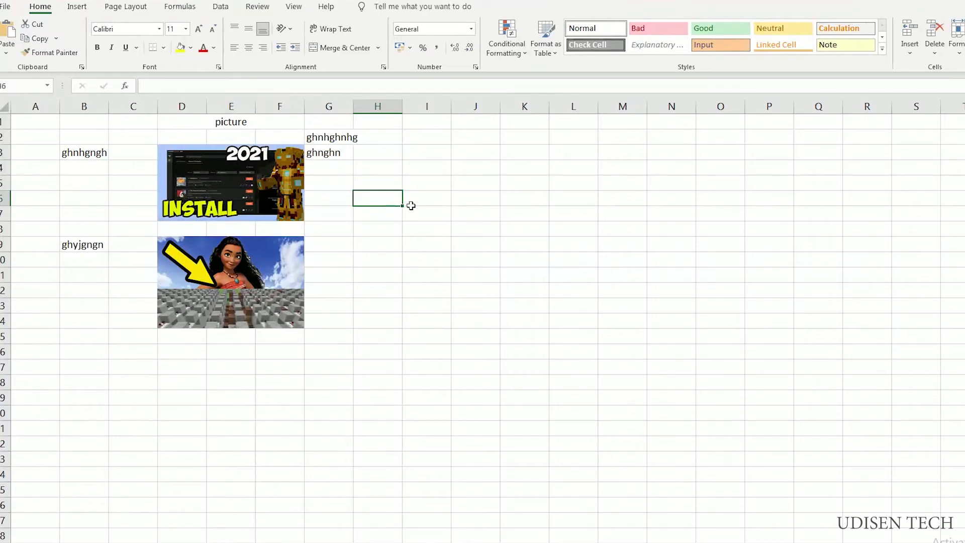